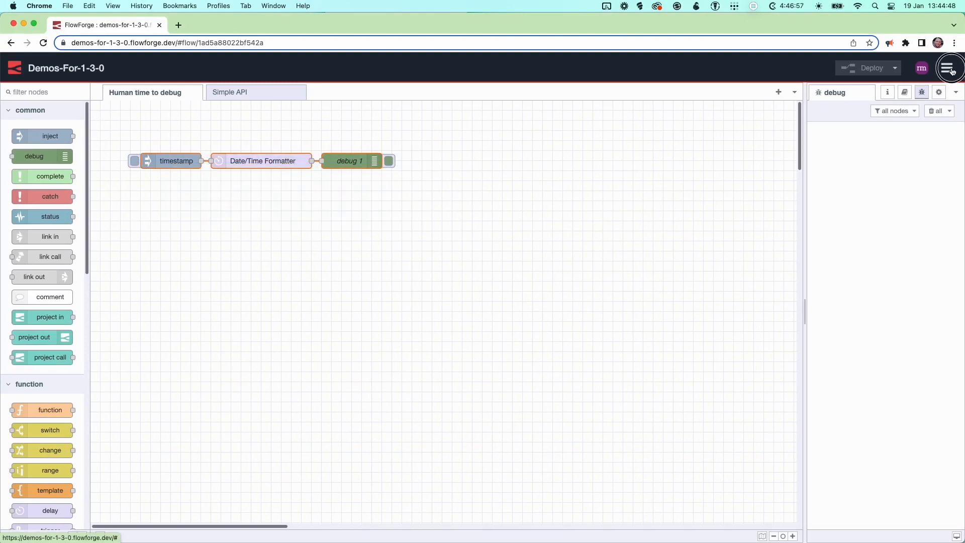
Bring up the Export nodes dialog for the selected timestamp, Date/Time Formatter and debug 1 nodes.
left_click(947, 68)
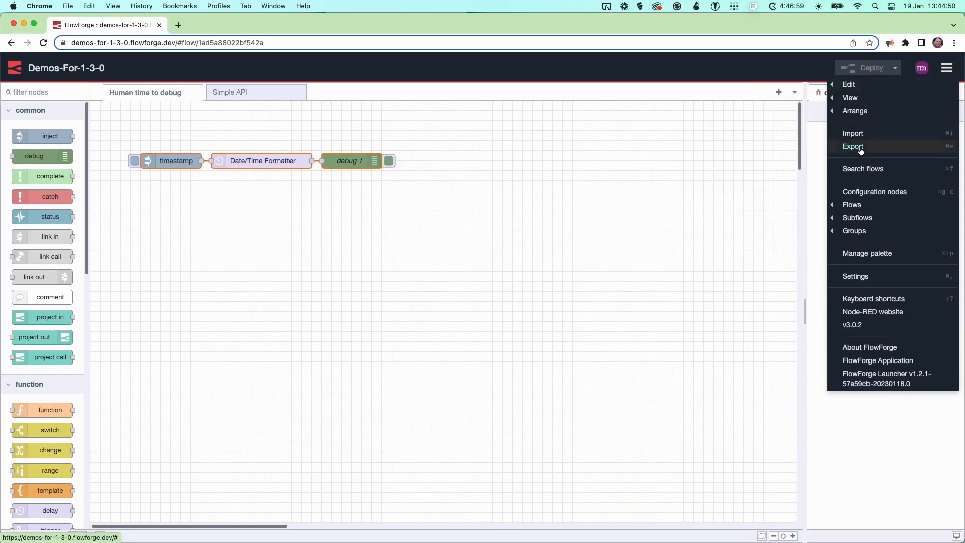
left_click(853, 145)
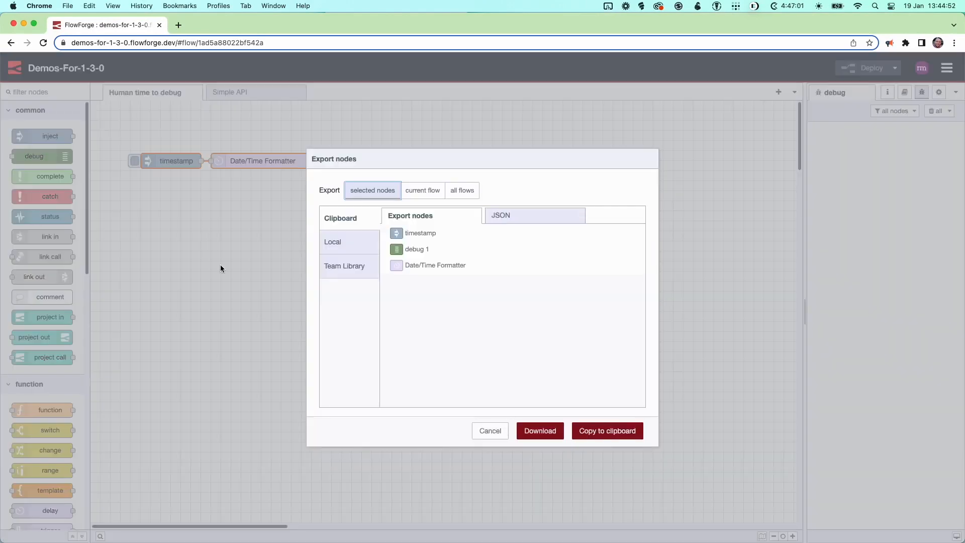
Export the three nodes to the Team Library as example5.
left_click(345, 265)
type("example5")
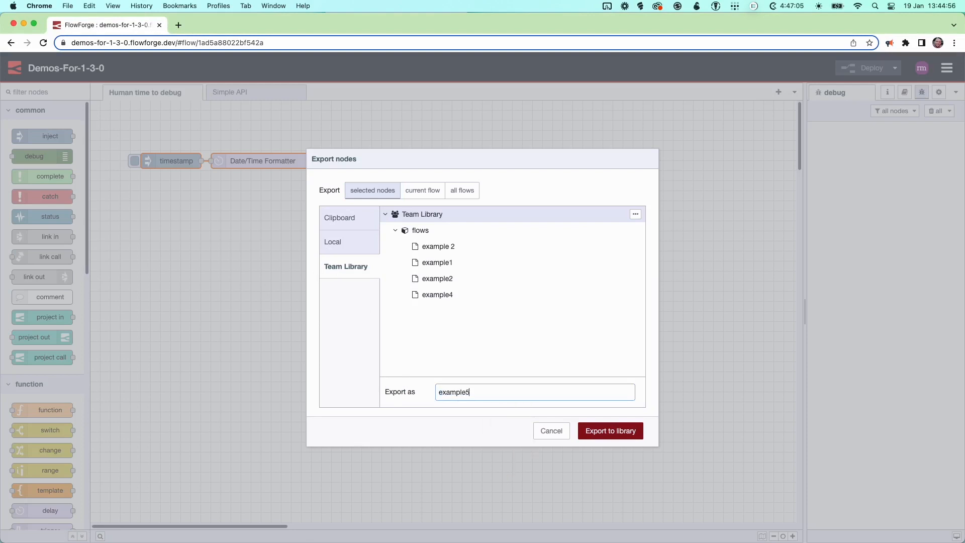
left_click(609, 430)
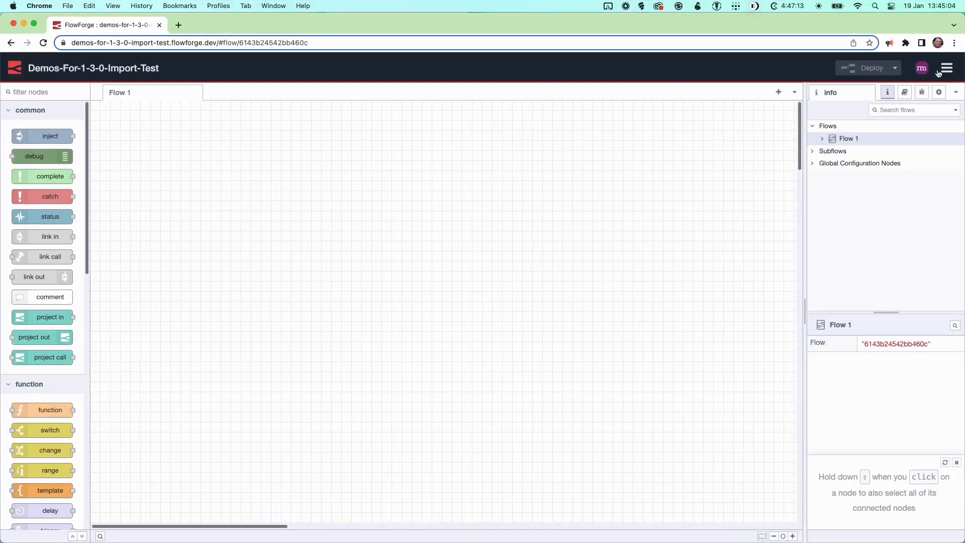
Bring up the Import nodes dialog in the Demos-For-1-3-0-Import-Test project.
left_click(947, 67)
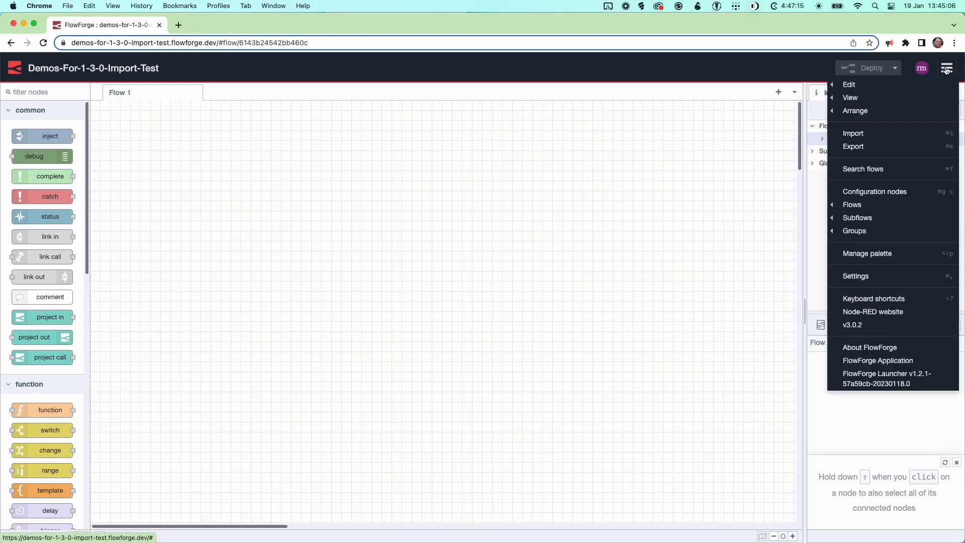
mouse_move(853, 134)
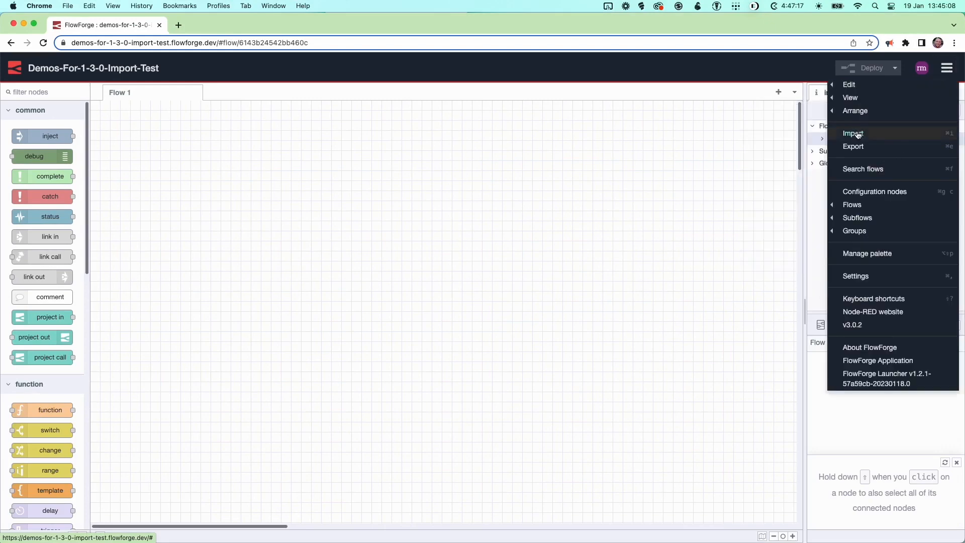
left_click(853, 132)
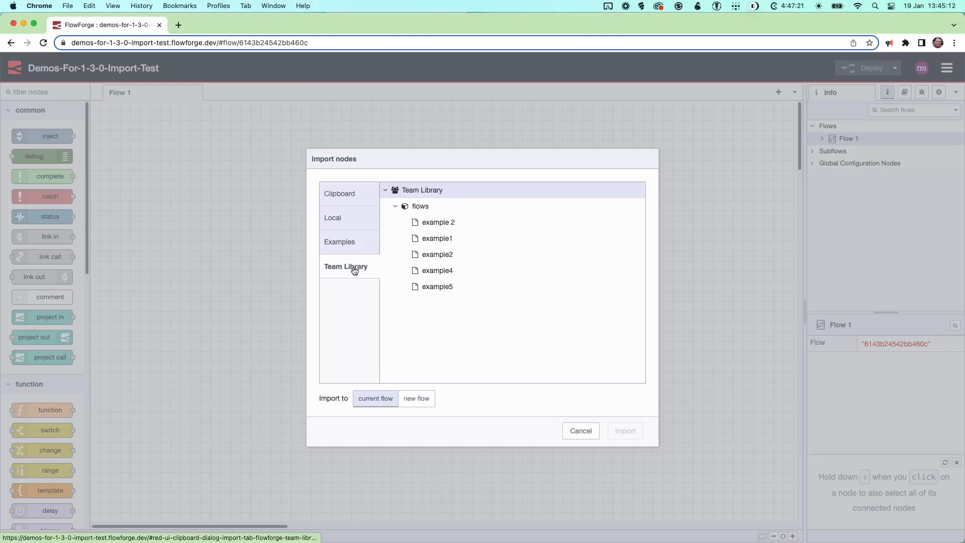
Import the example5 flow from the Team Library into Flow 1.
left_click(437, 287)
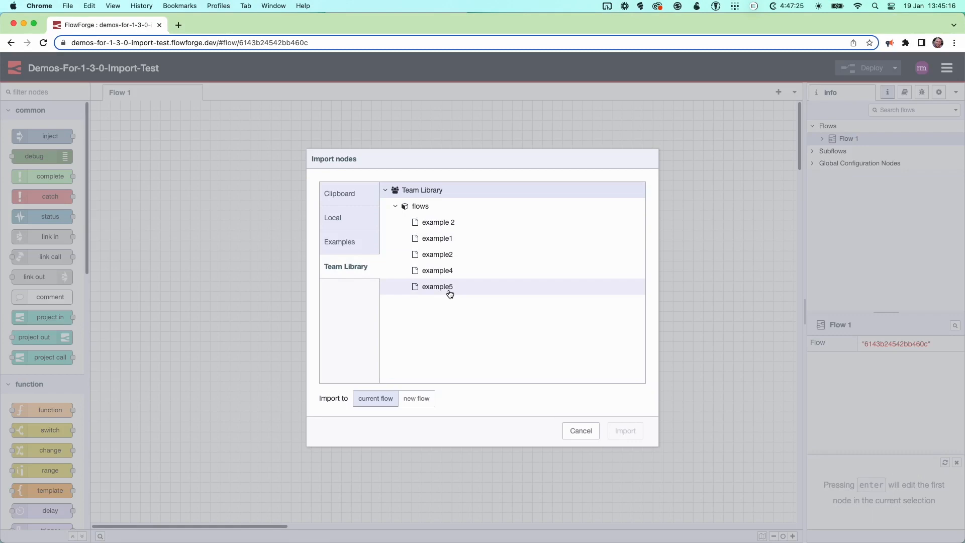
left_click(438, 286)
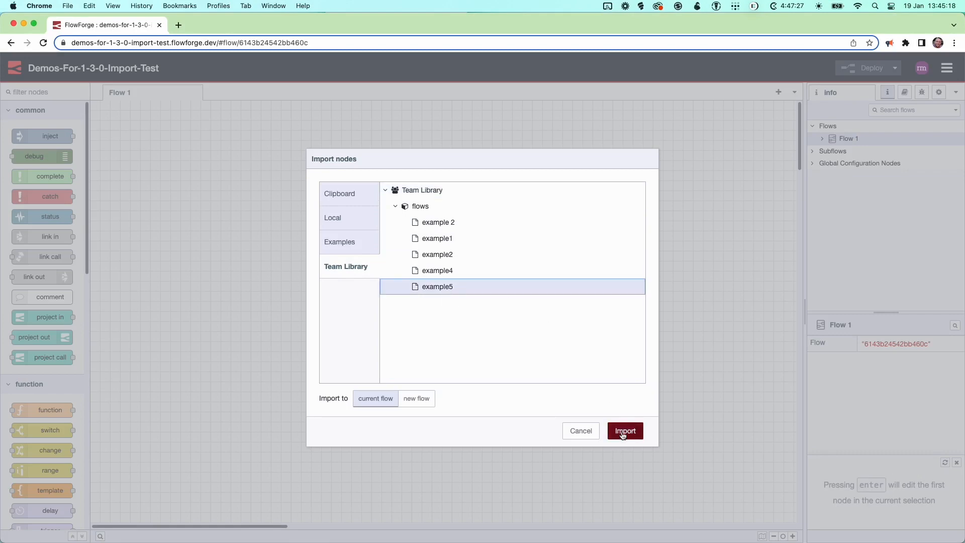
left_click(624, 430)
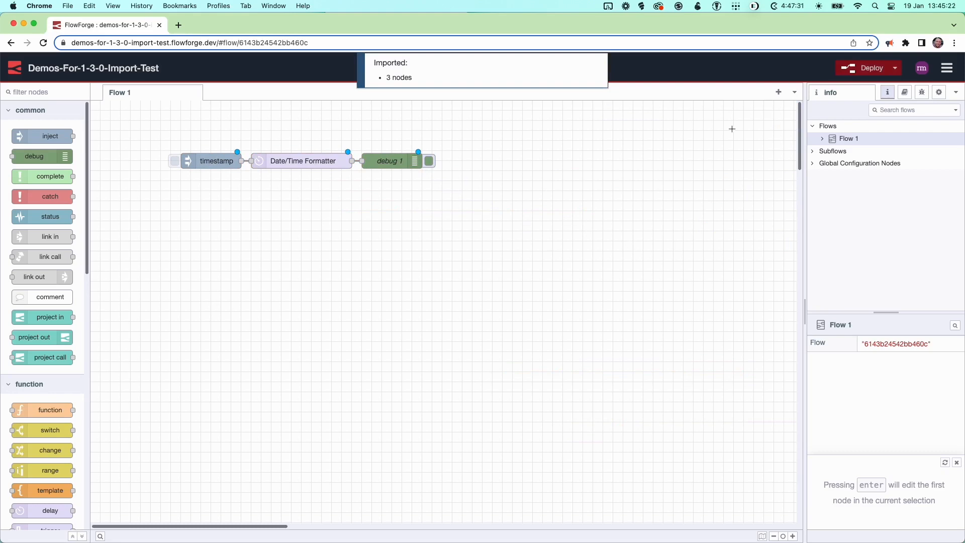
Deploy the flow and inject the timestamp once so debug 1 shows the formatted date.
left_click(871, 67)
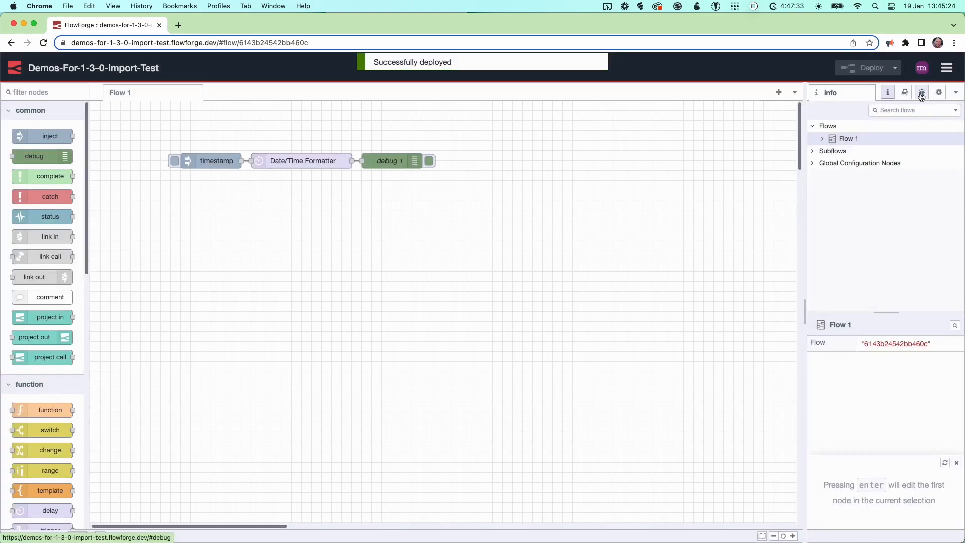
left_click(921, 93)
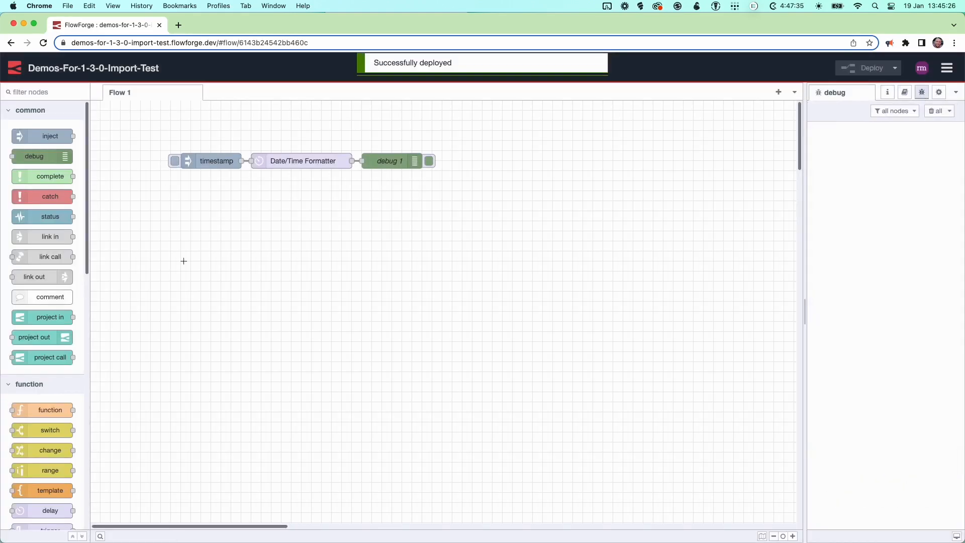
left_click(175, 160)
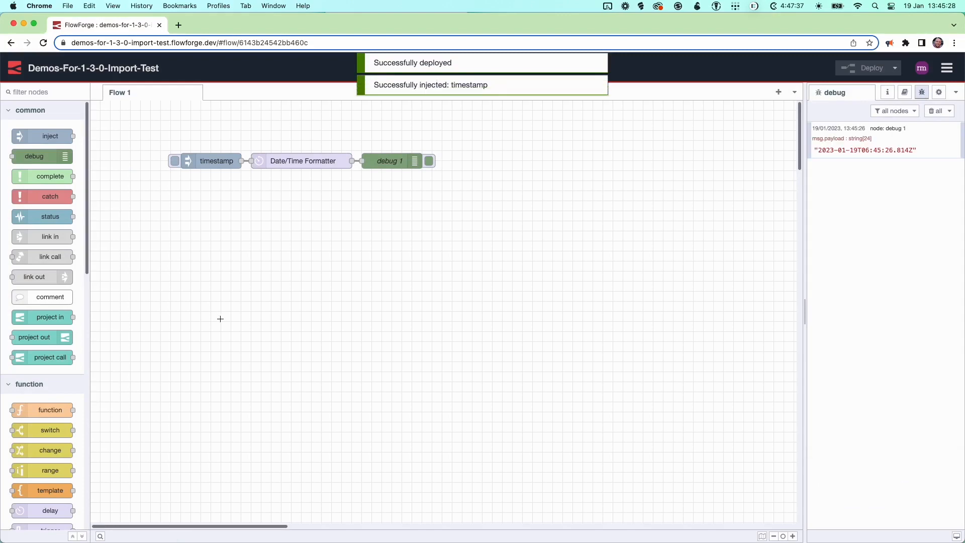